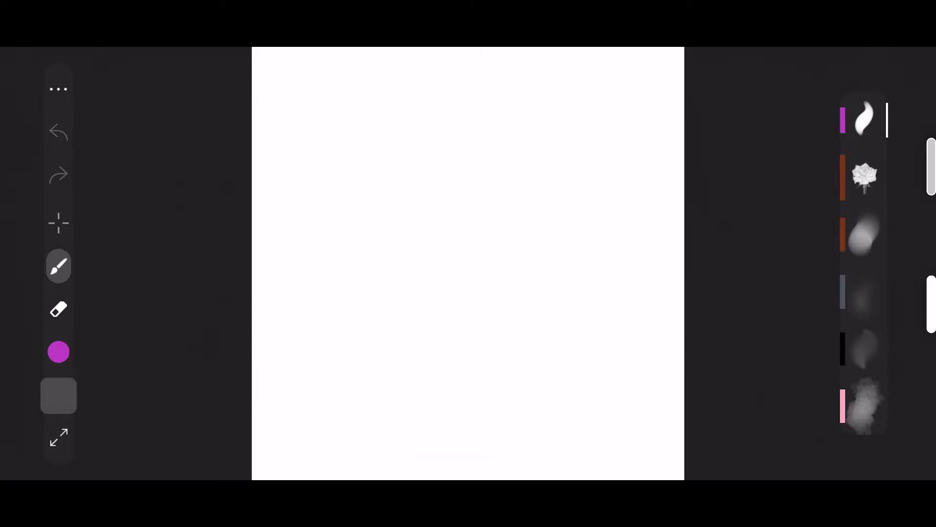
Open the brush library from the active brush slot to pick Flora > Bouquet
click(59, 266)
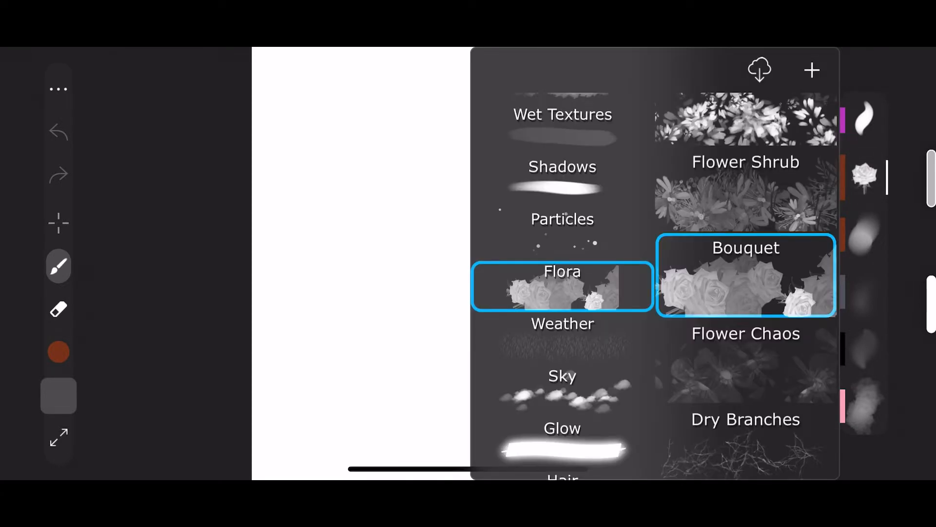
Try the Tuft brush from the Stylus set and scroll through other brush categories
scroll(down, 3)
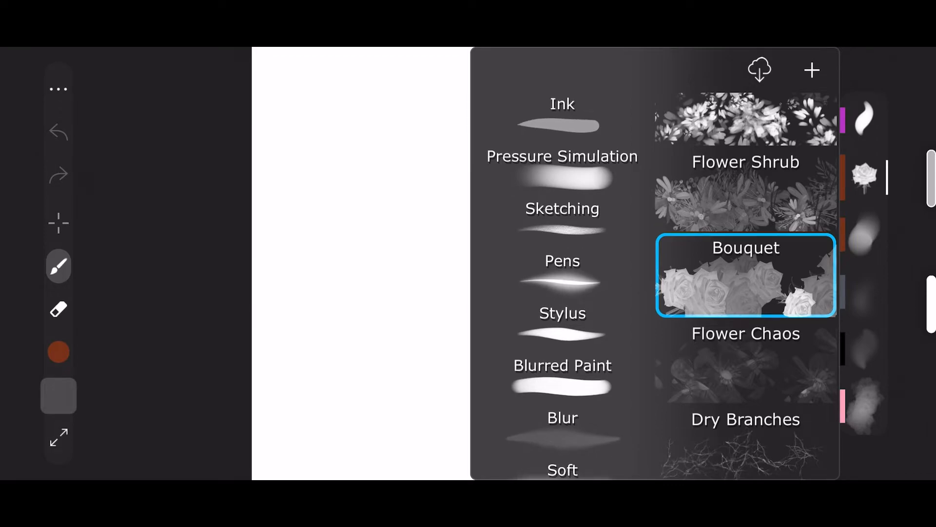
click(561, 156)
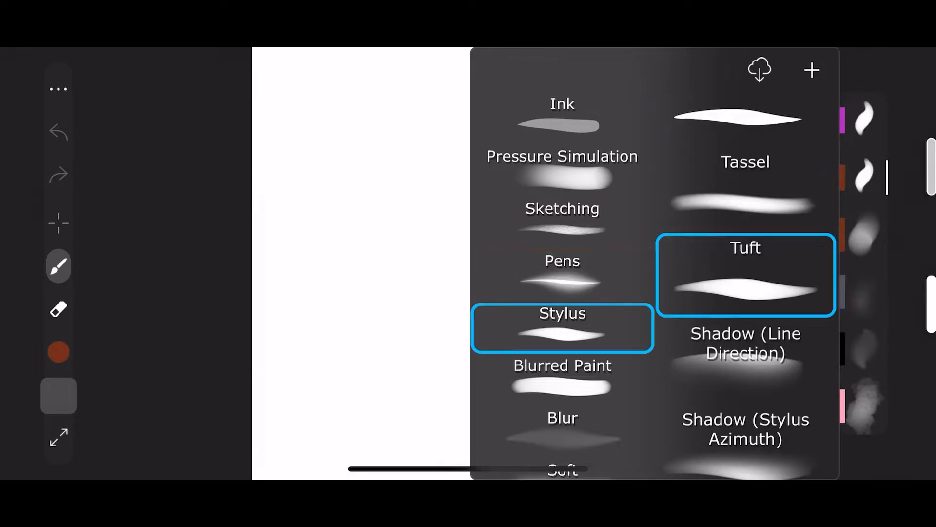
scroll(down, 3)
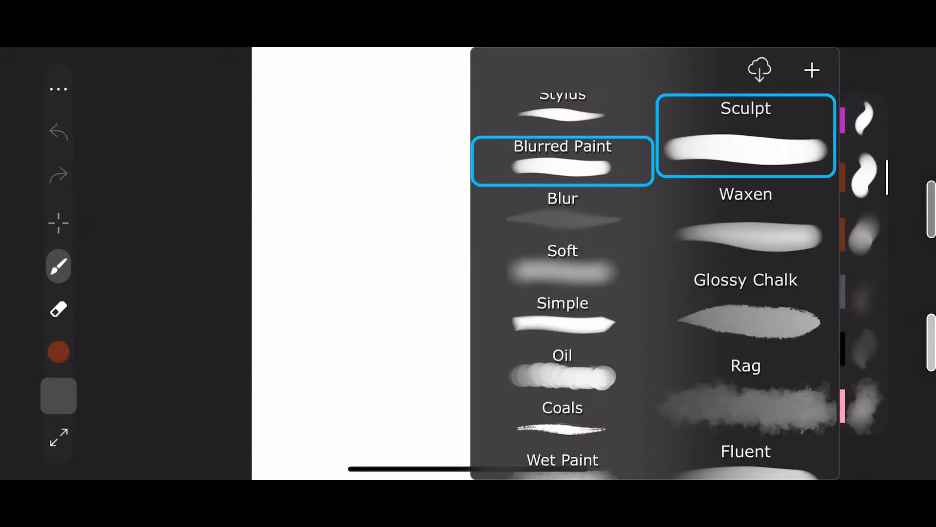
scroll(down, 3)
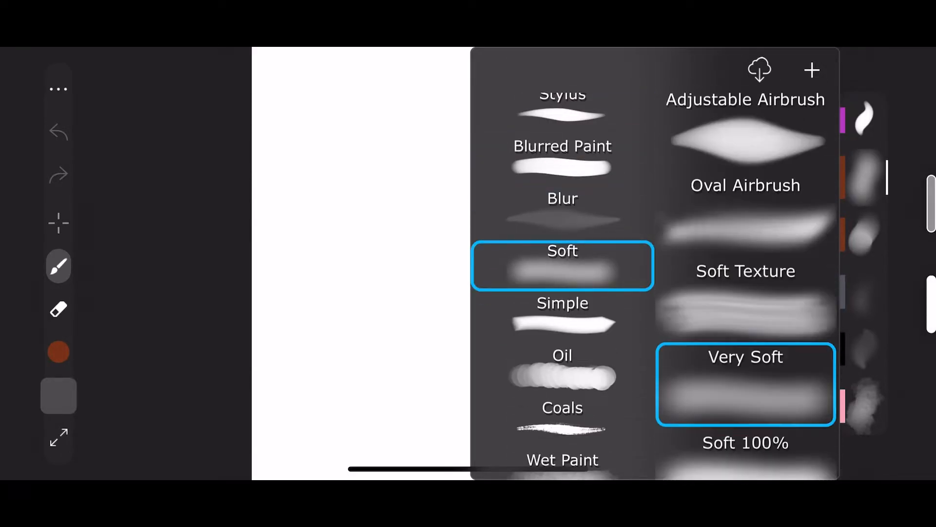
scroll(down, 3)
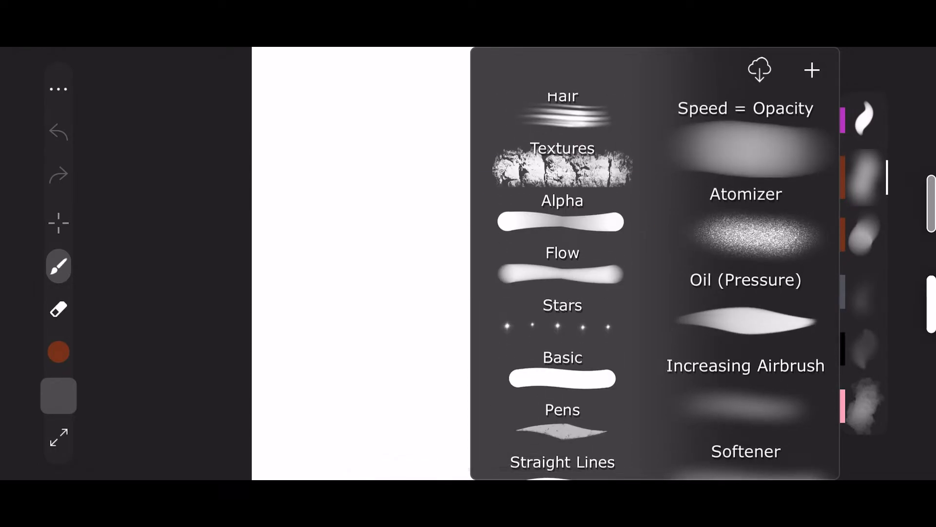
scroll(up, 3)
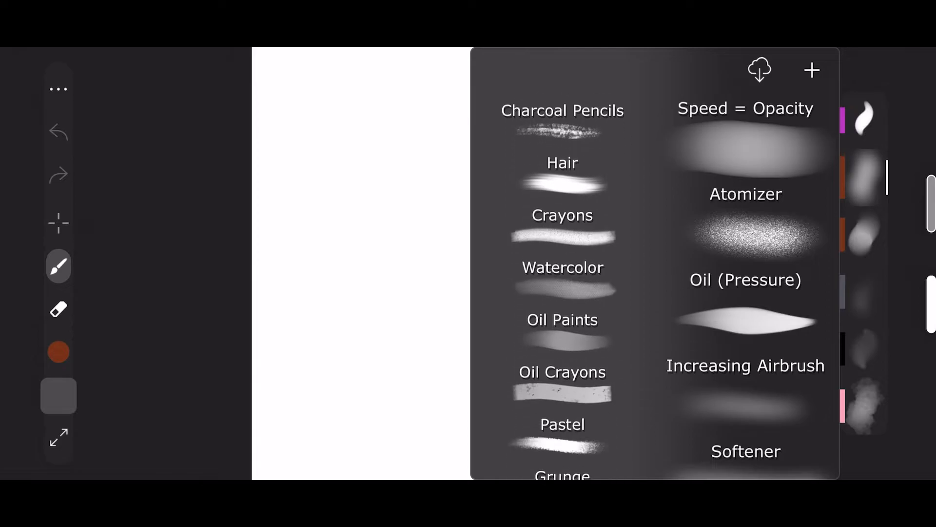
scroll(down, 3)
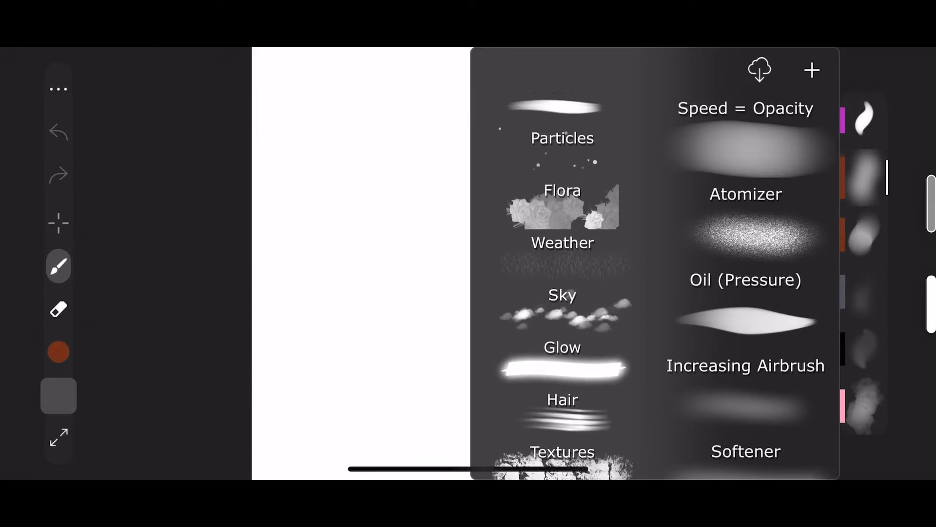
Load a cloud brush from the Sky set
click(562, 295)
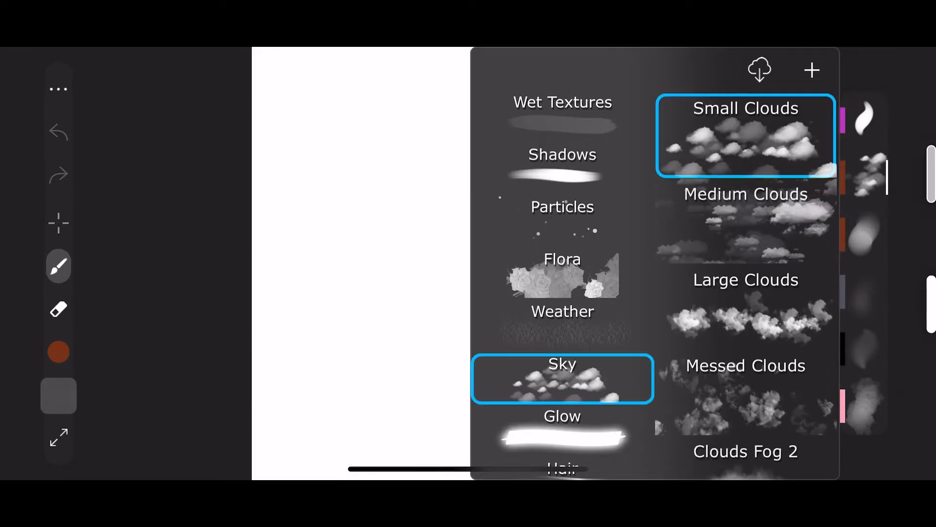
scroll(down, 3)
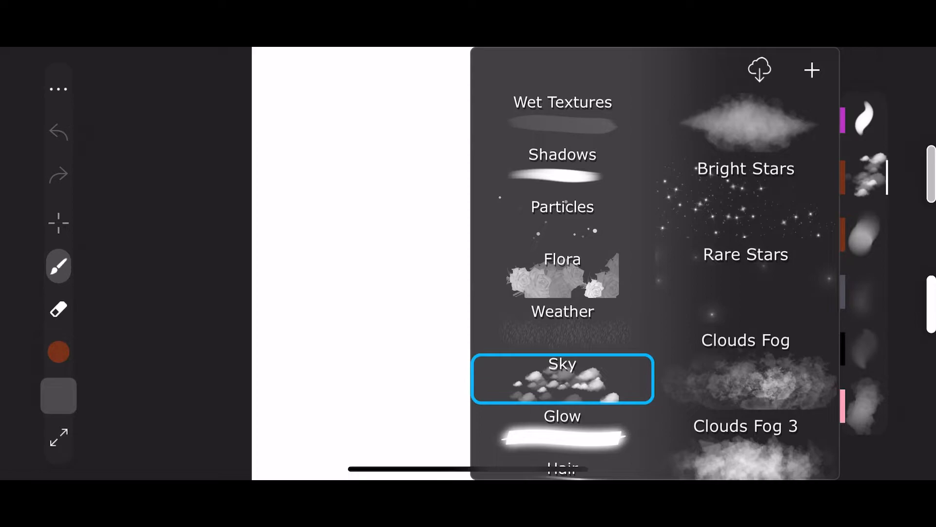
click(59, 88)
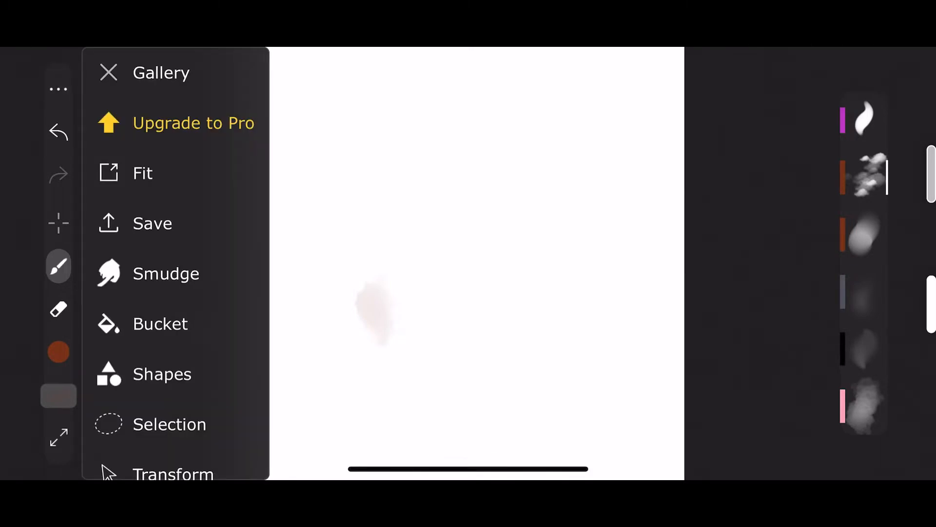
View the canvas actions menu, scrolling from Shapes down to Transform, Effects and Flip Canvas
scroll(up, 3)
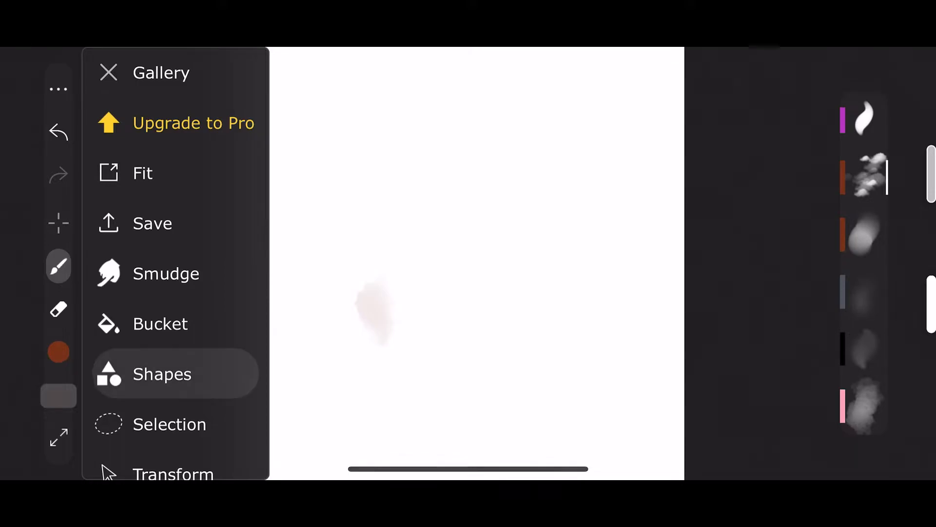
click(152, 223)
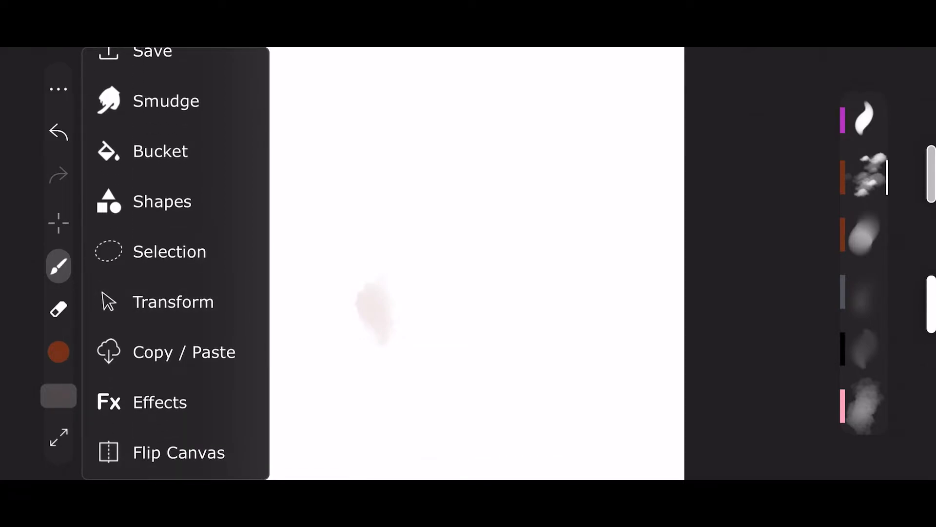
scroll(down, 3)
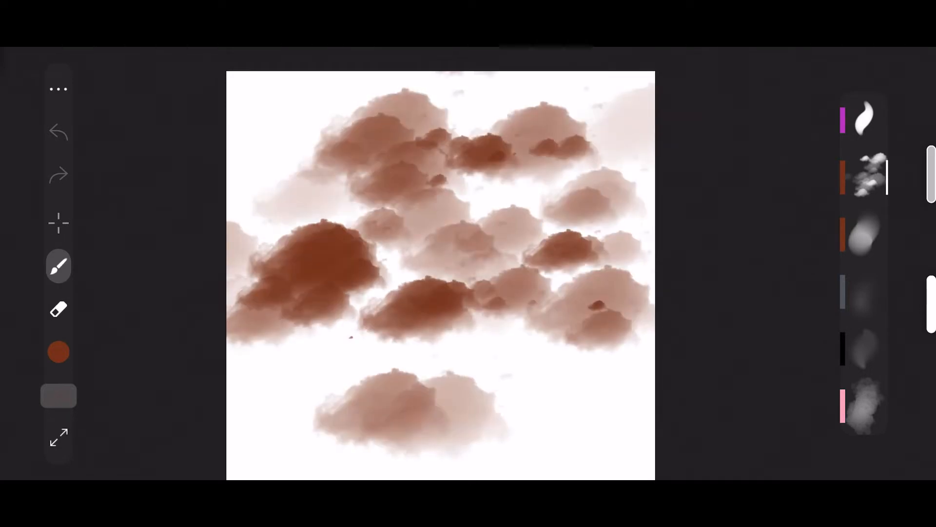
Stamp extra brown clouds along the bottom of the canvas
click(58, 131)
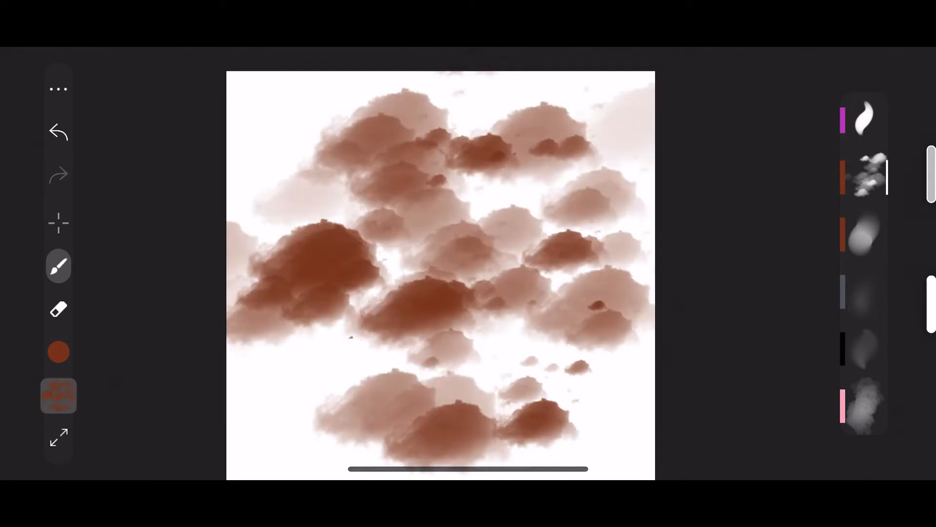
click(58, 131)
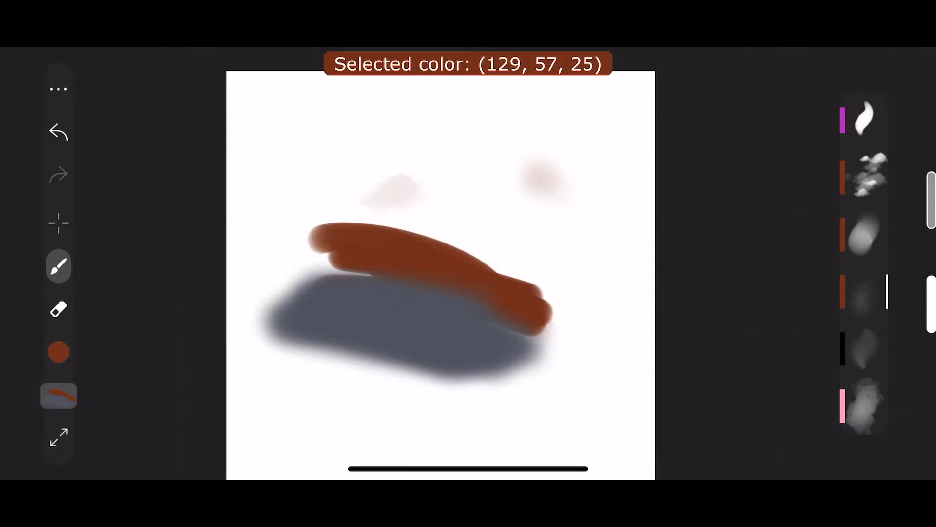
Reopen the brush library from the active brush slot
click(58, 266)
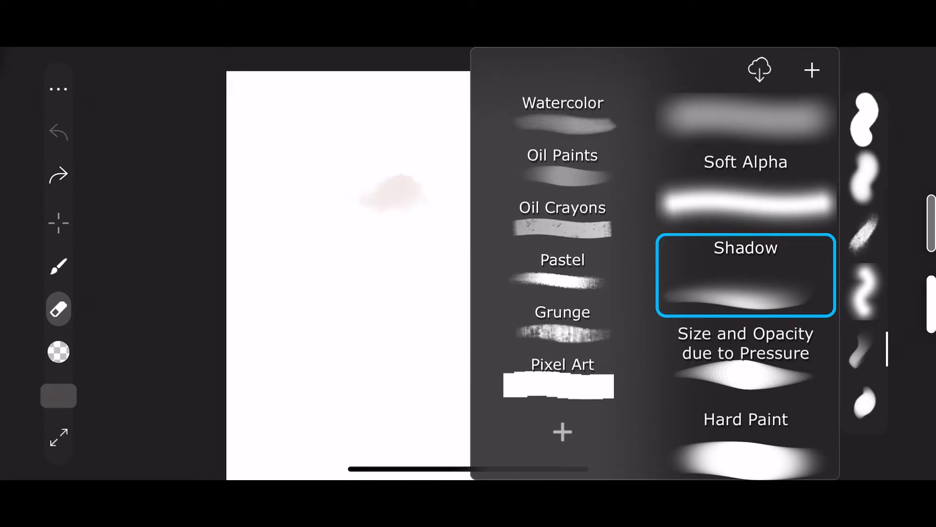
Set the eraser texture to the Shadow brush
click(561, 323)
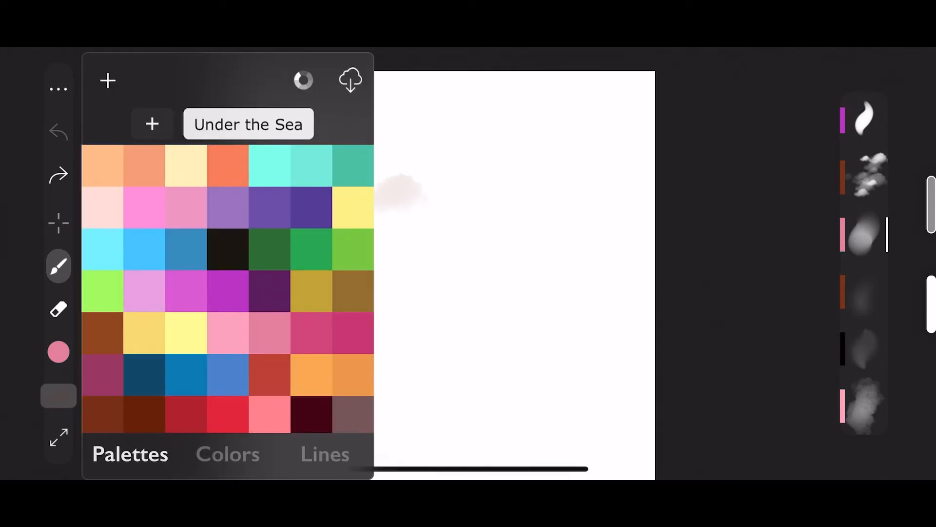
Scroll through preset palettes like Under the Sea, Bright Night and Blue Light Portrait
scroll(down, 3)
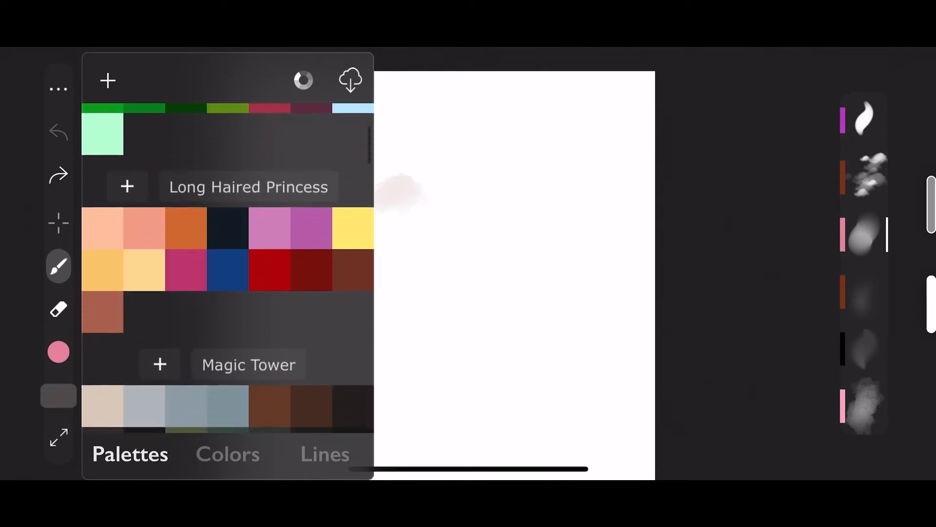
scroll(up, 3)
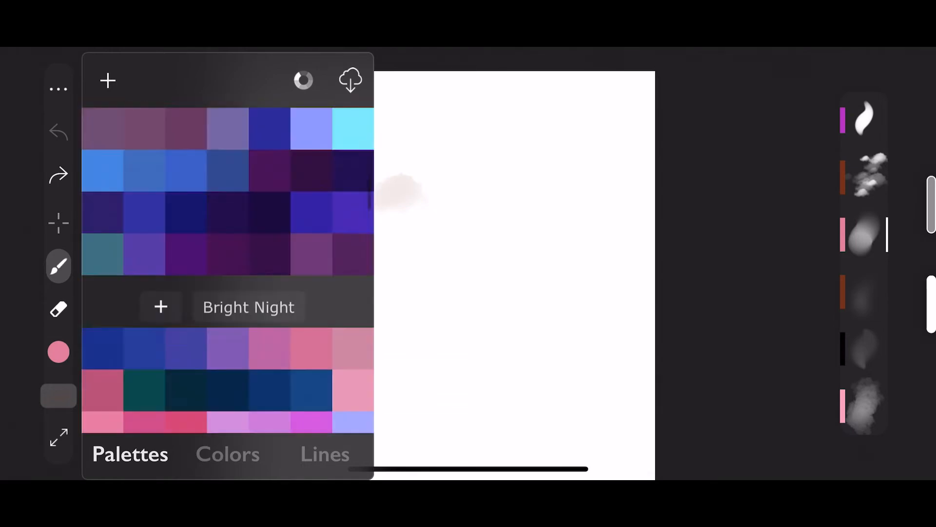
scroll(down, 3)
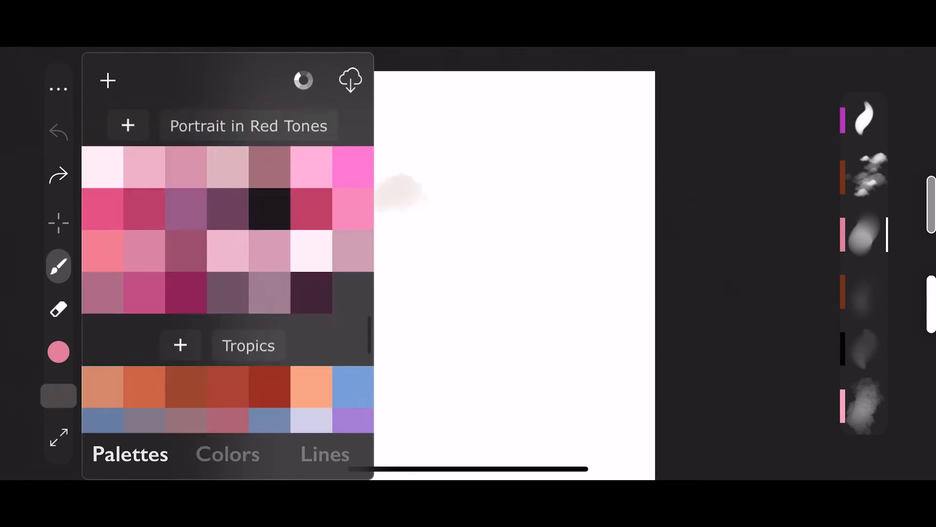
scroll(down, 3)
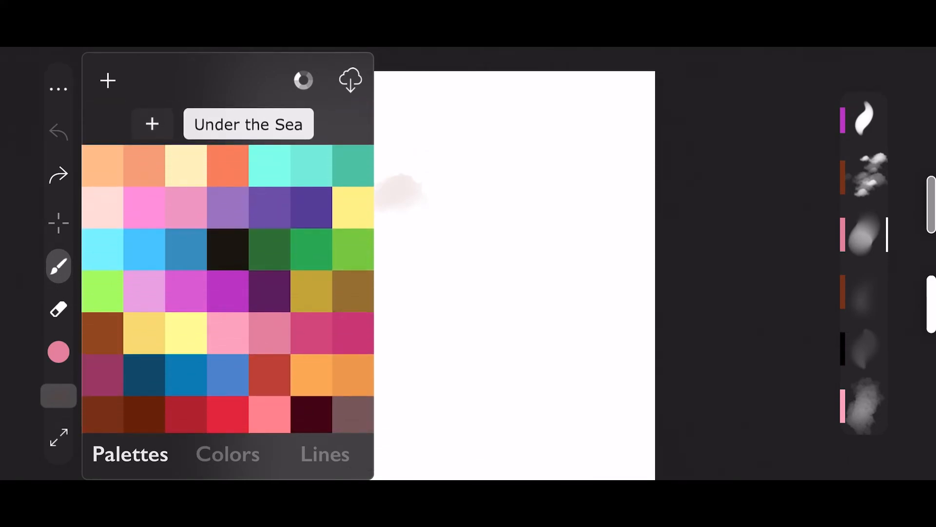
click(108, 80)
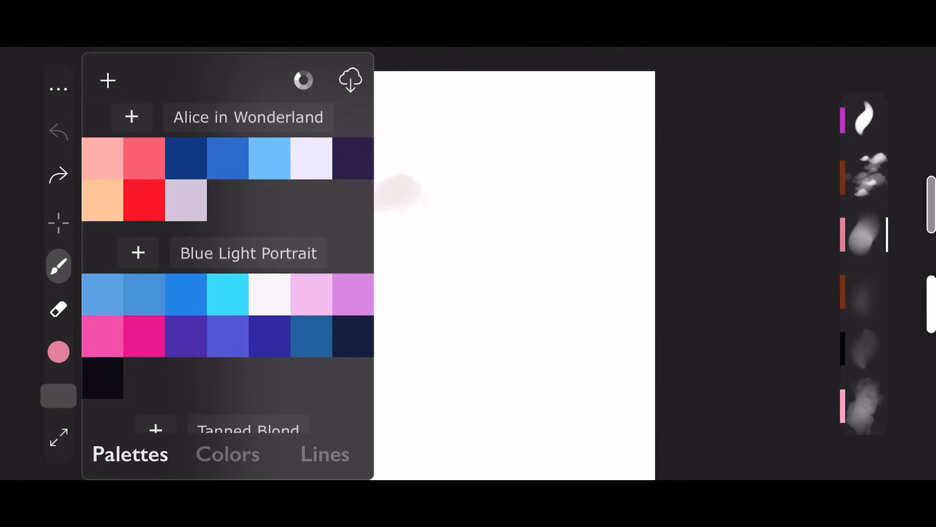
scroll(up, 3)
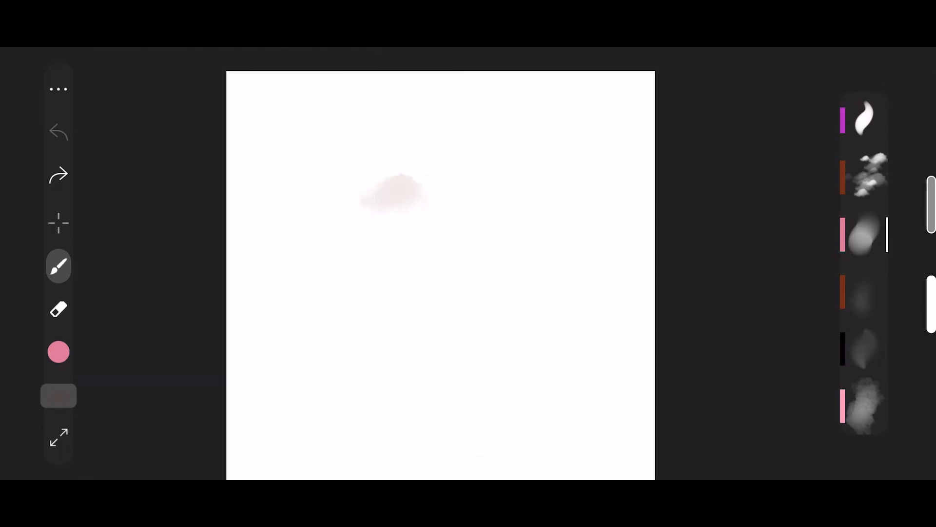
Show the Layers panel listing Layer 1 to Layer 4 above the background
click(58, 395)
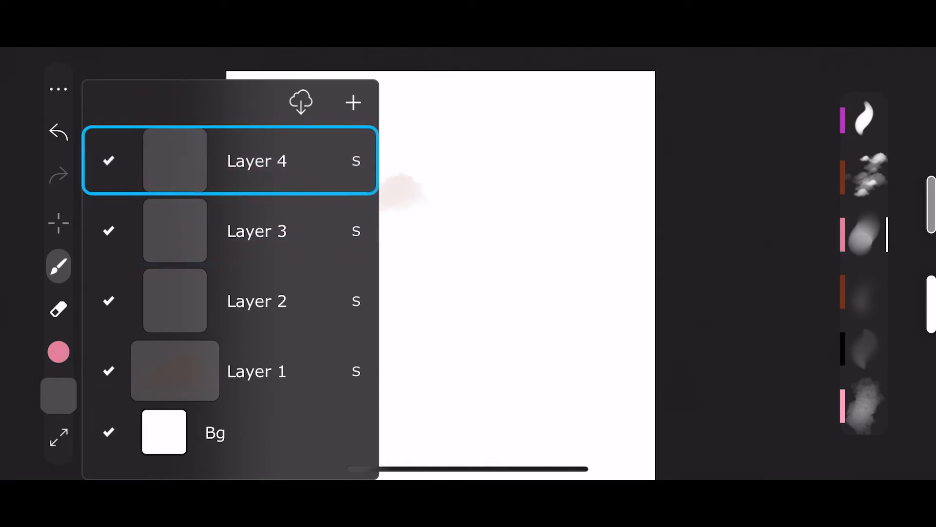
Add empty layers repeatedly, scrolling the list, until Layer 37 tops the stack
click(352, 102)
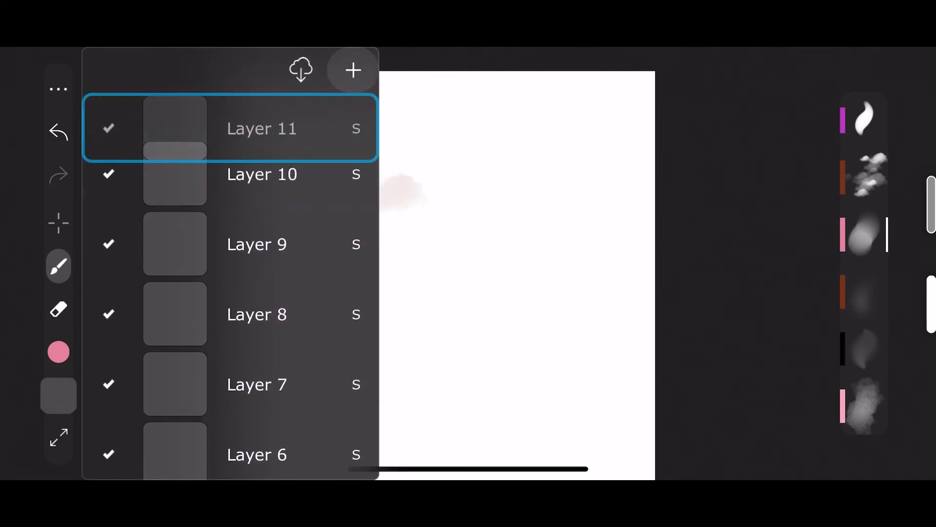
click(352, 70)
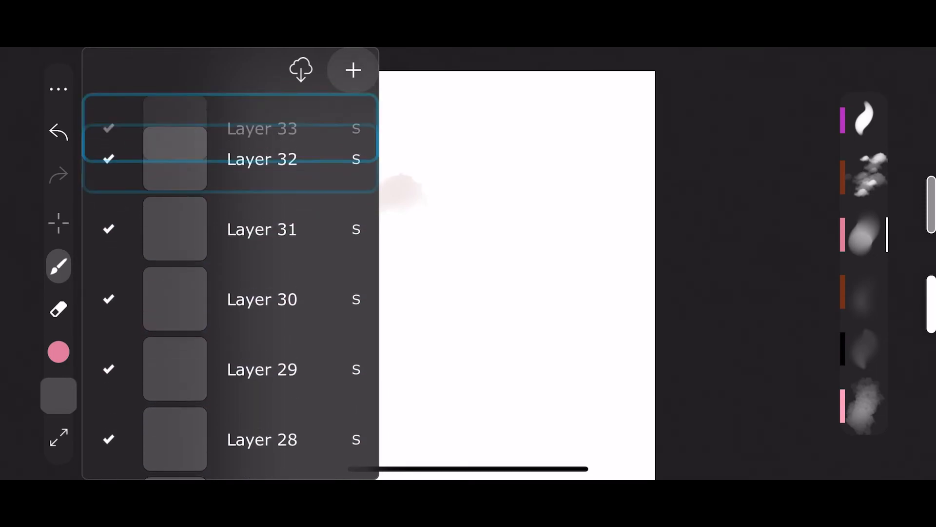
click(352, 70)
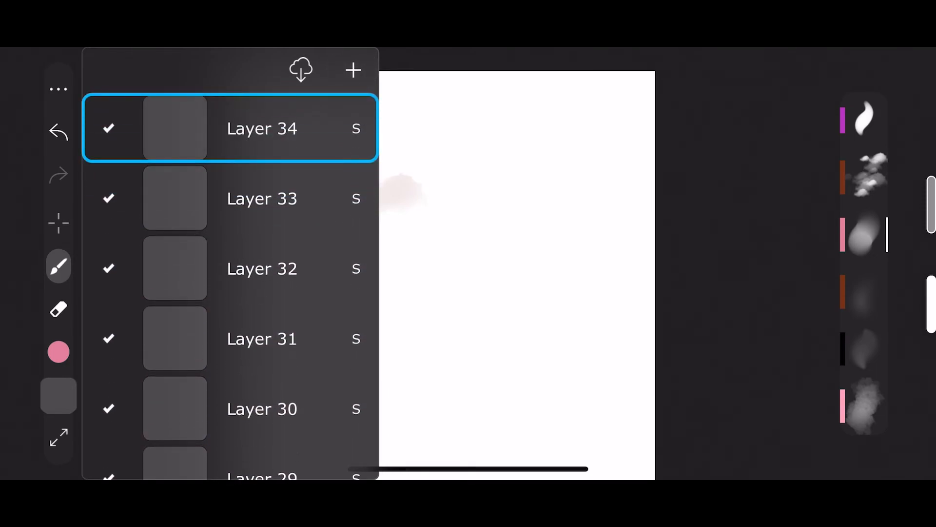
scroll(down, 3)
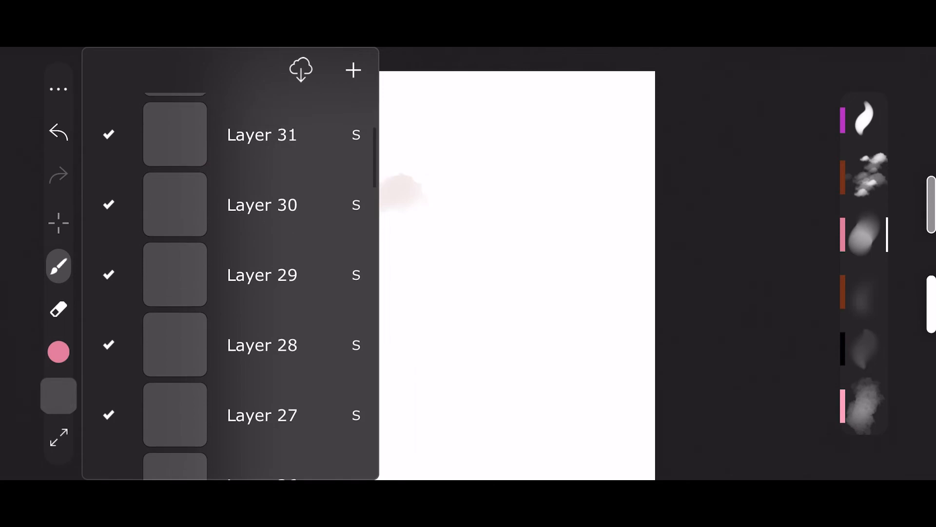
scroll(down, 3)
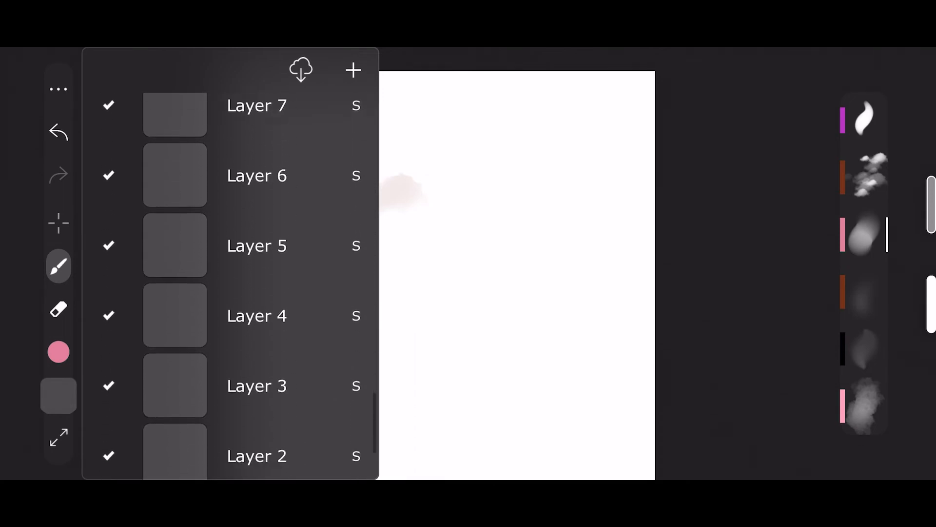
scroll(down, 3)
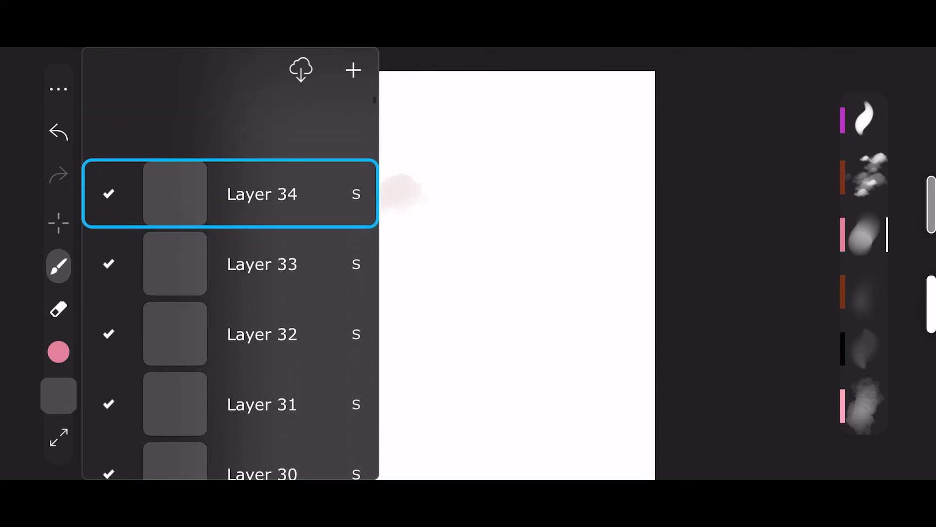
scroll(down, 3)
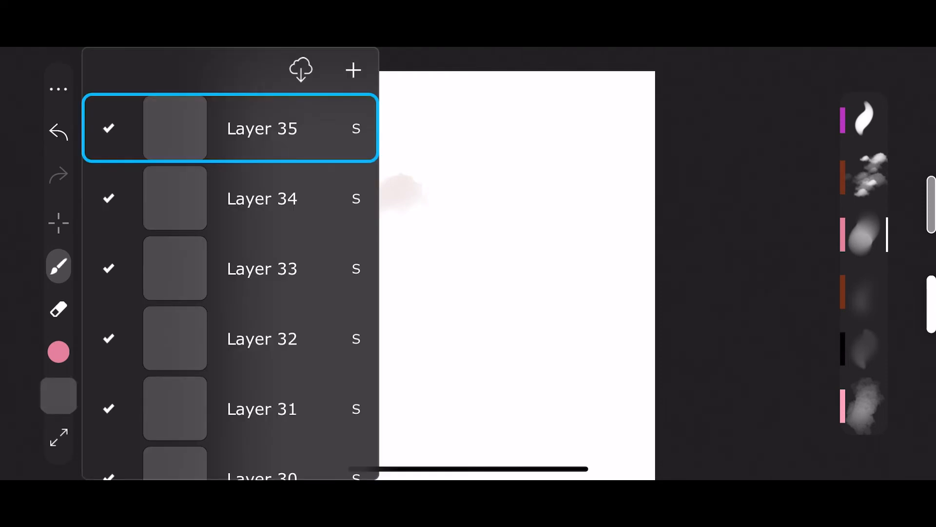
click(352, 69)
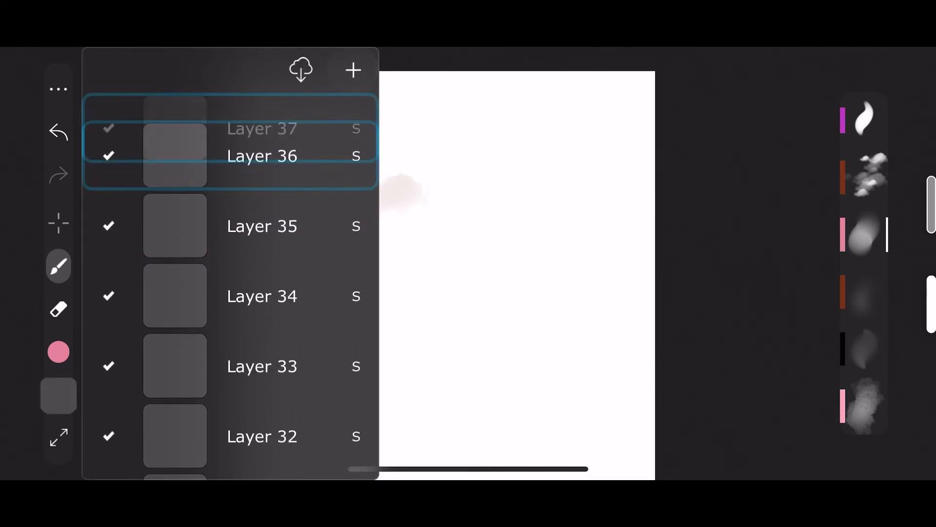